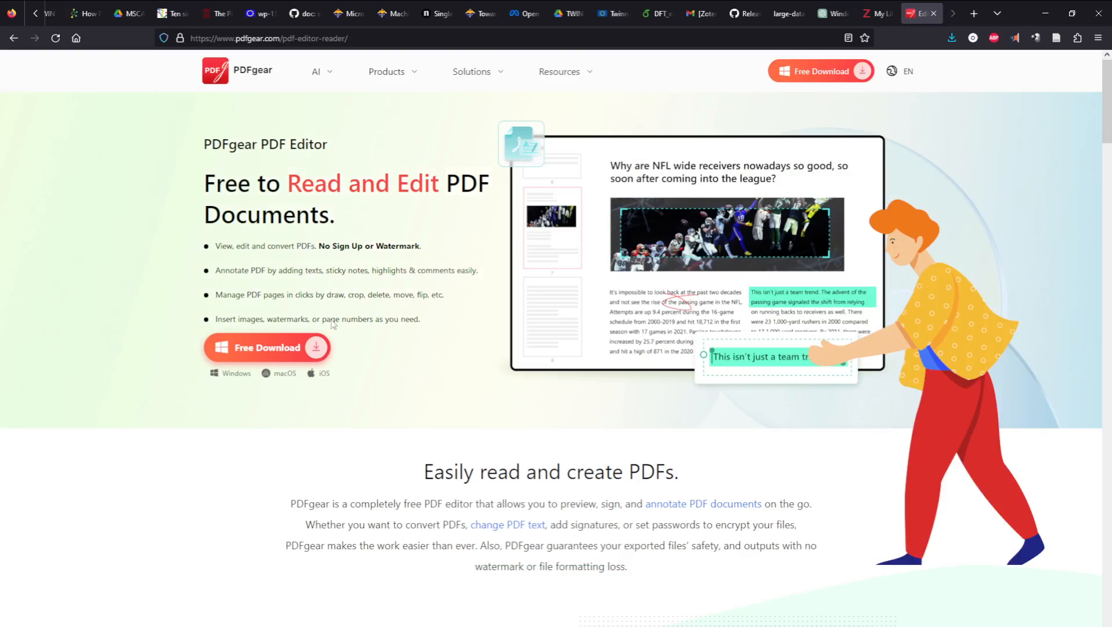
Download the free PDFgear installer and locate the downloaded file from the downloads panel.
left_click(266, 348)
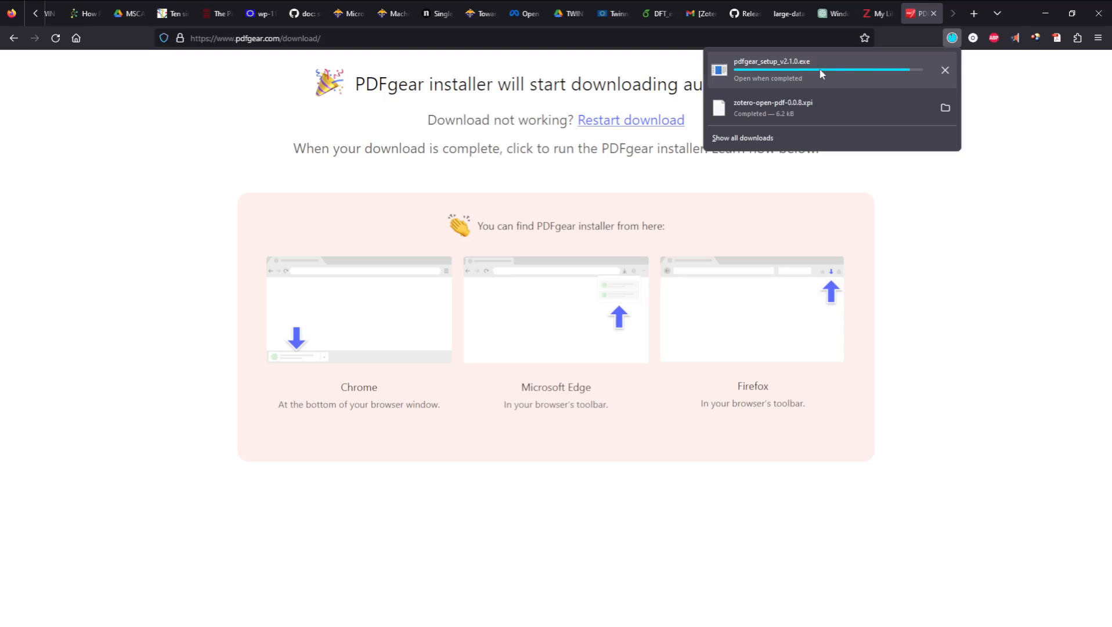
right_click(770, 67)
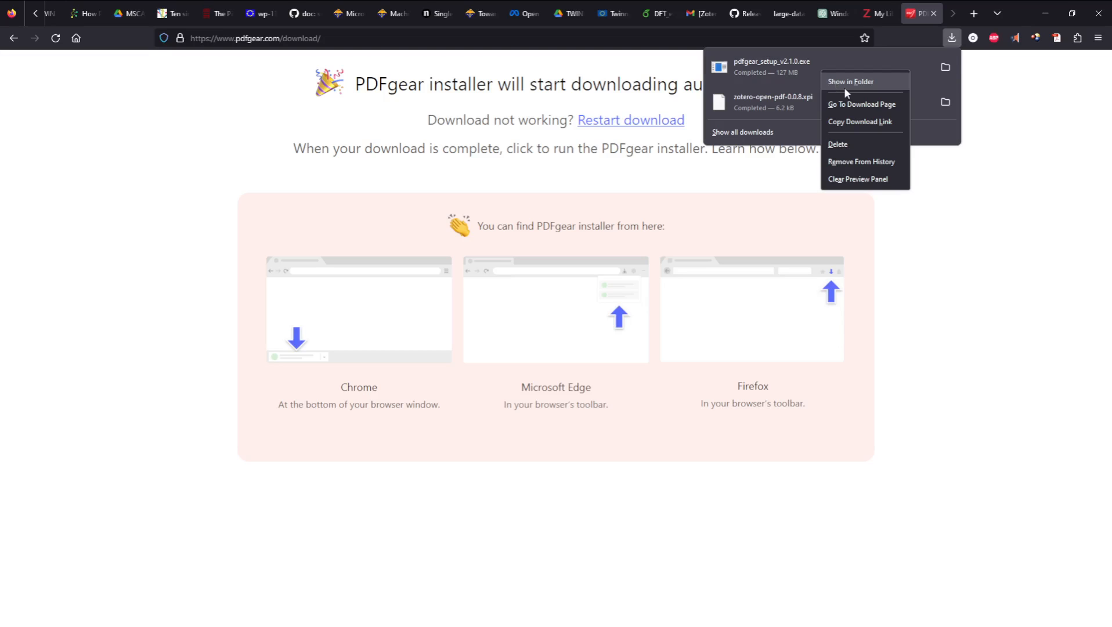
left_click(848, 81)
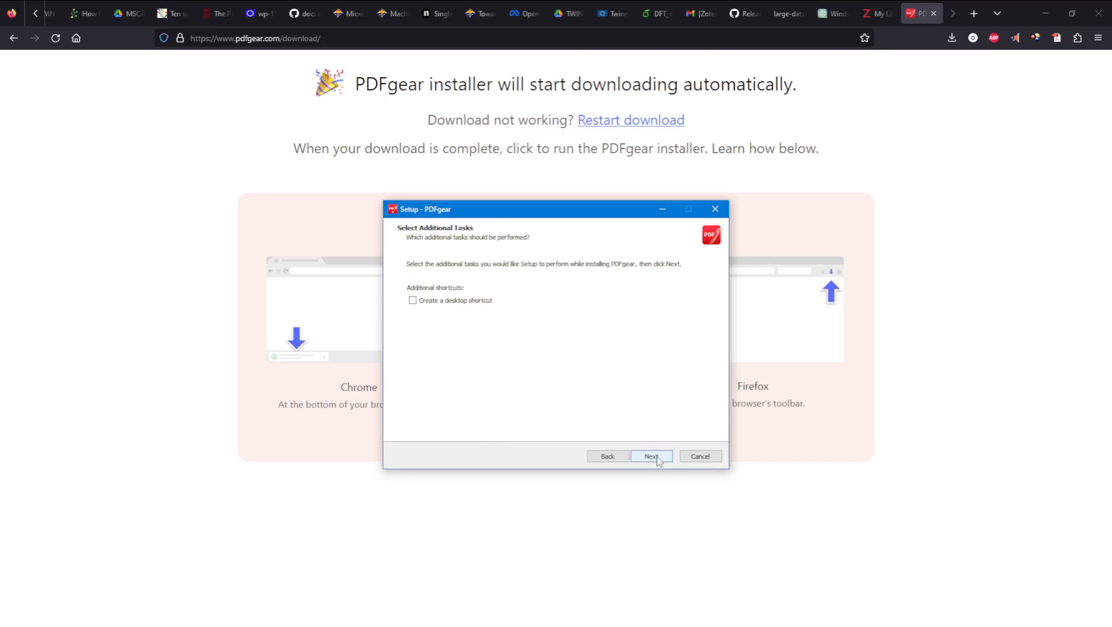
Continue PDFgear setup without a desktop shortcut and begin the installation.
left_click(650, 456)
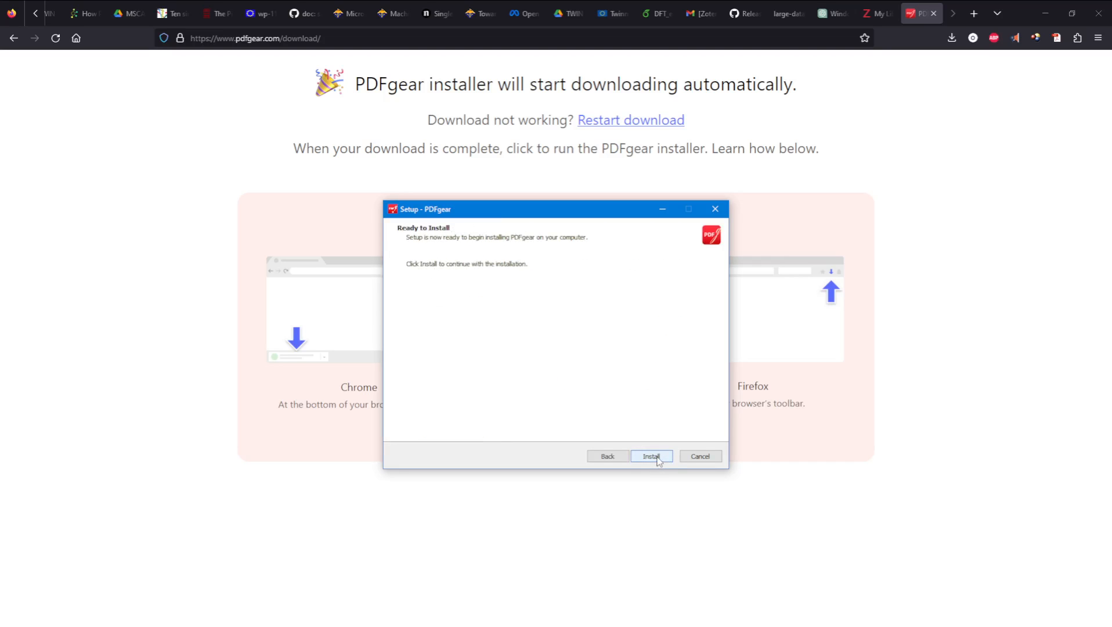
left_click(650, 456)
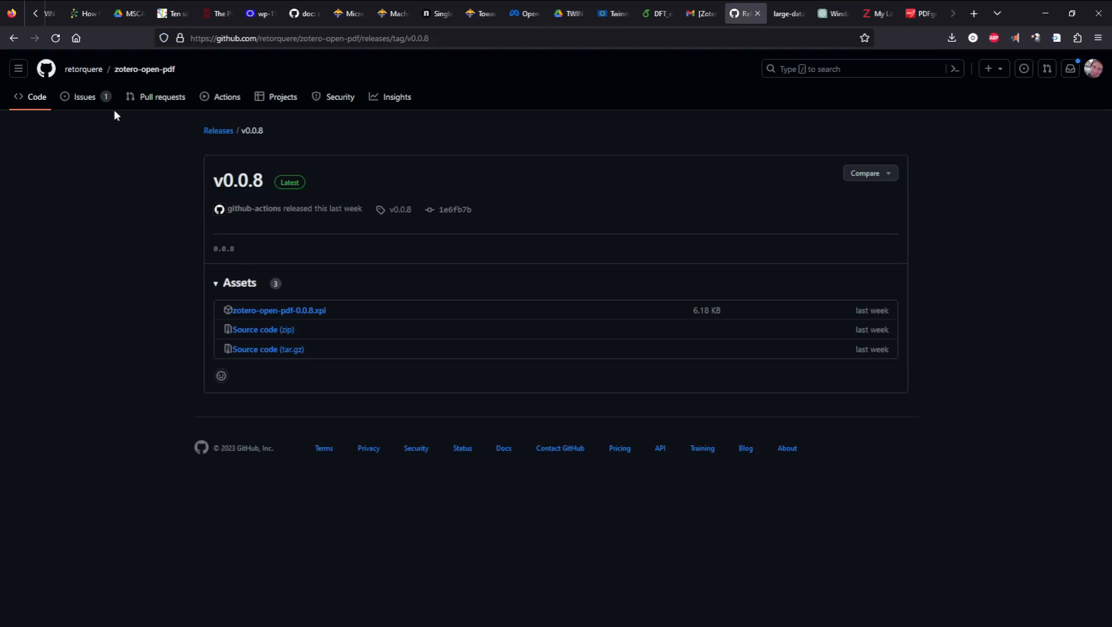
mouse_move(146, 69)
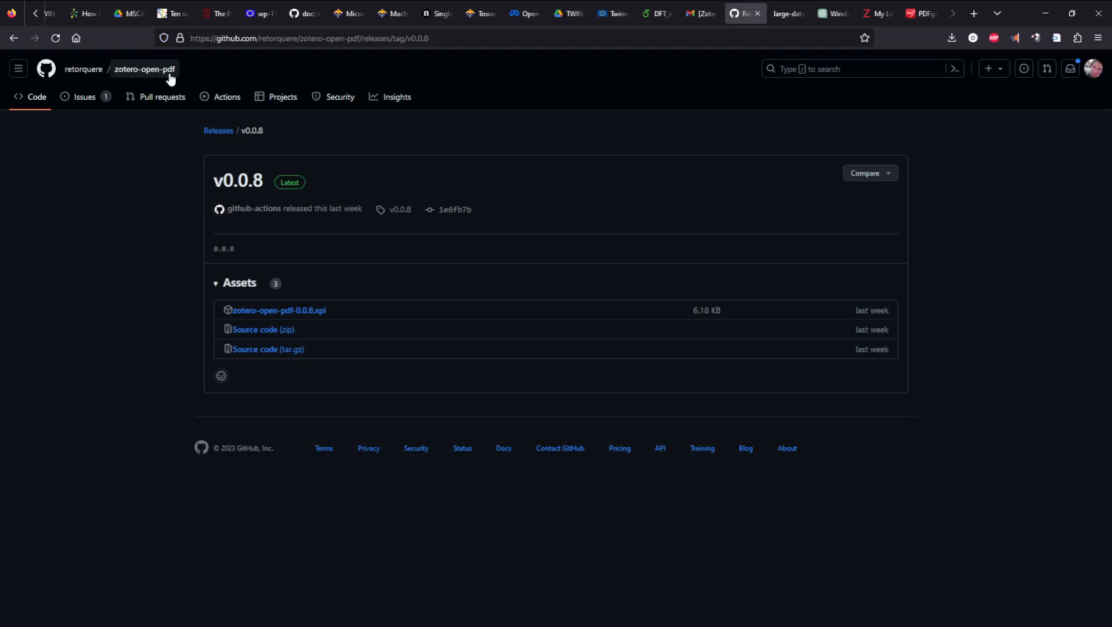
right_click(277, 310)
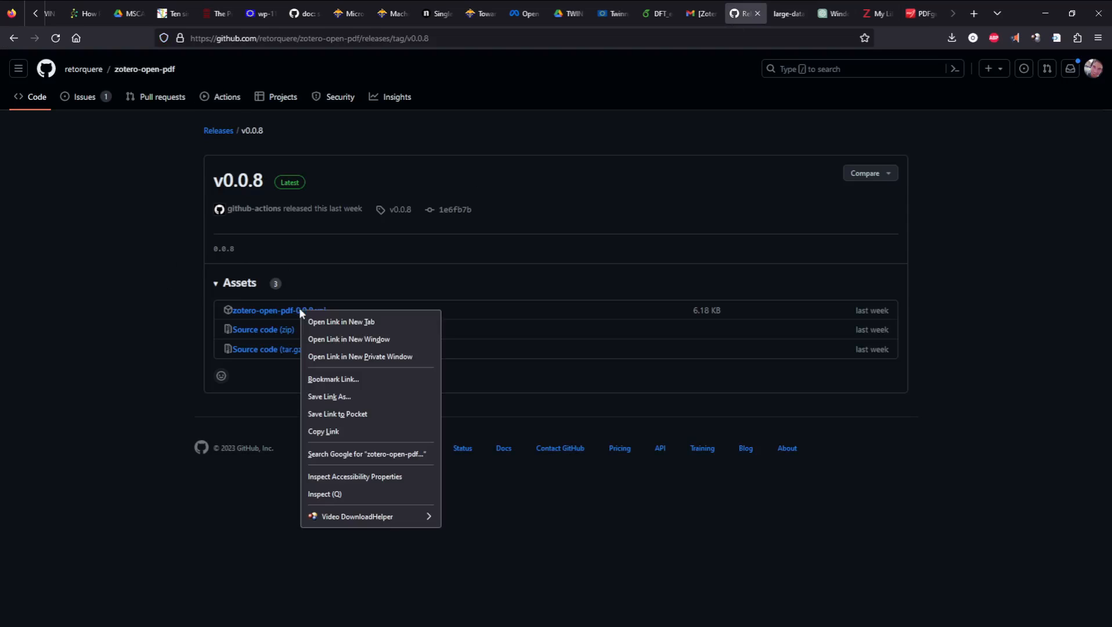
left_click(1014, 194)
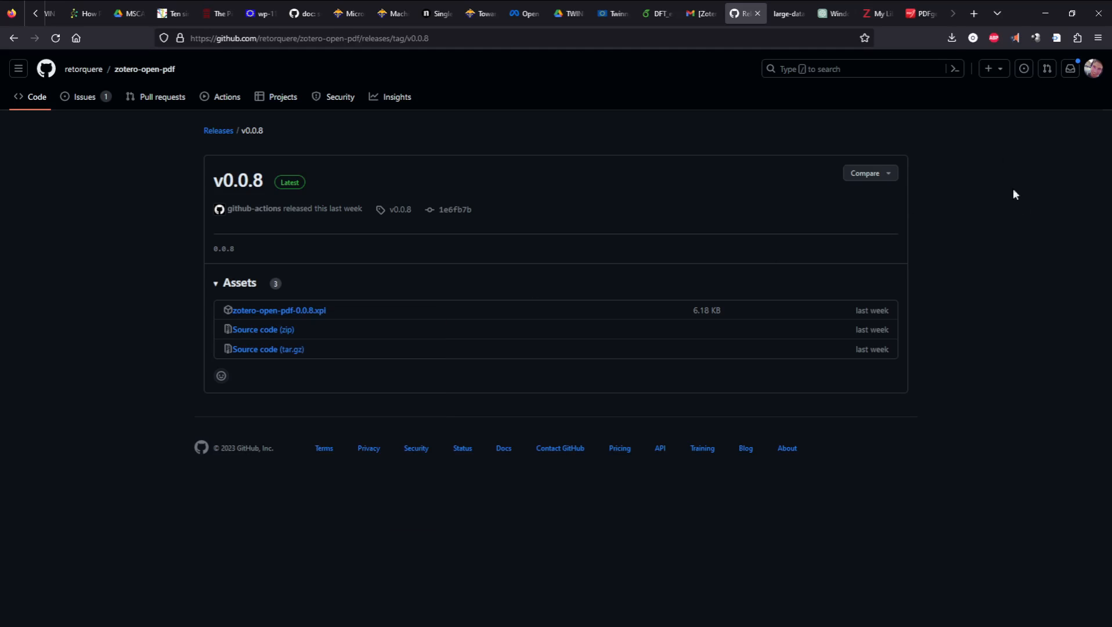
left_click(952, 37)
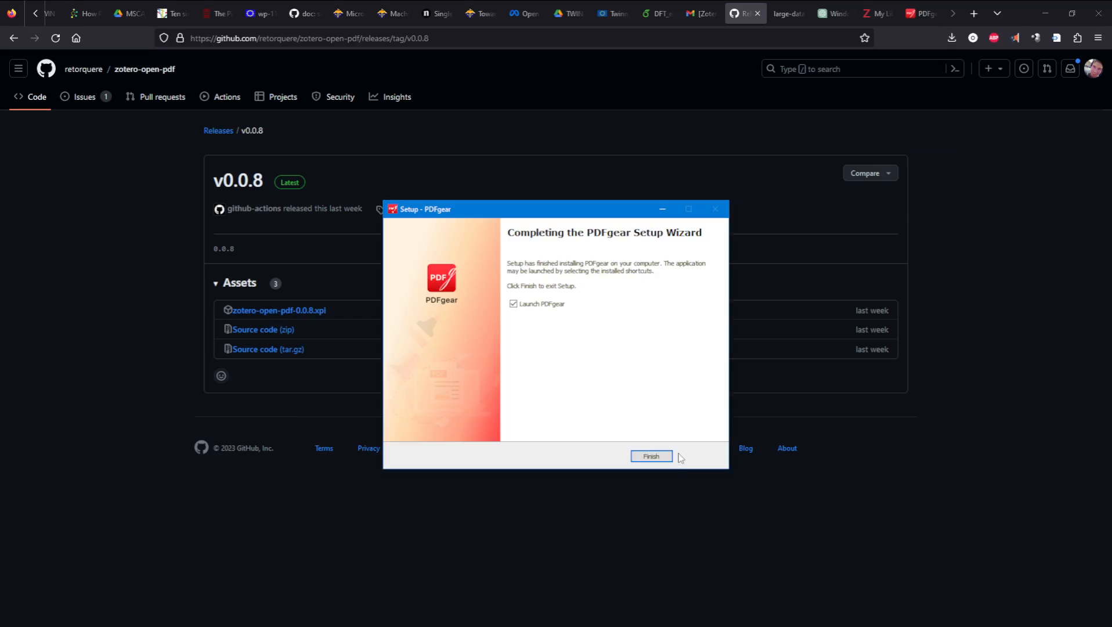
Finish PDFgear setup, then choose Install Add-on From File in Zotero's add-ons manager.
left_click(650, 456)
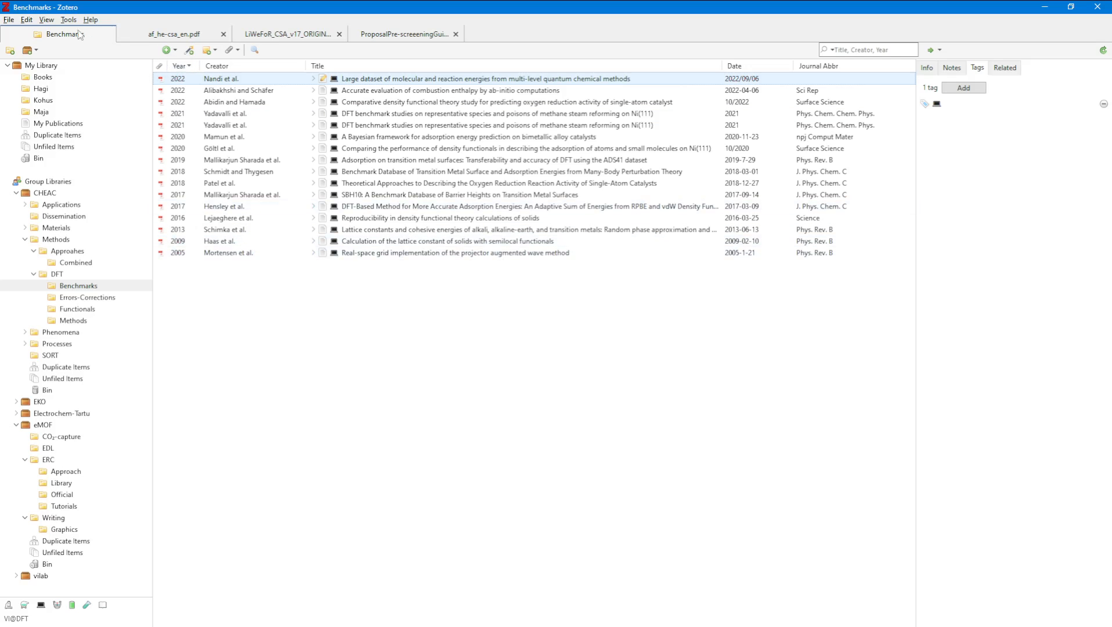
left_click(69, 18)
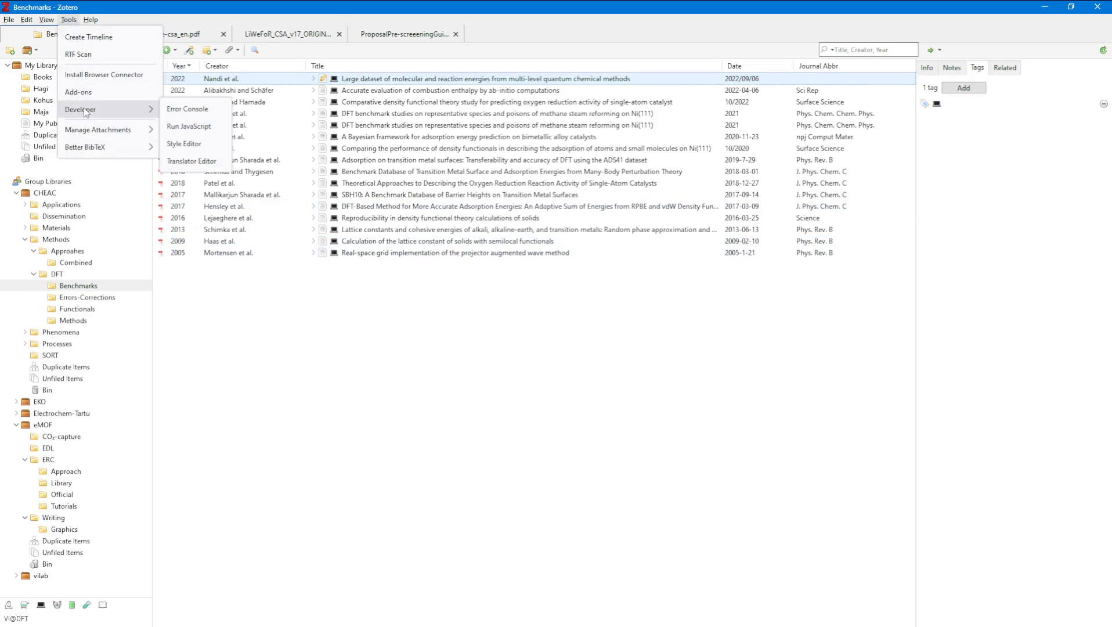
mouse_move(98, 129)
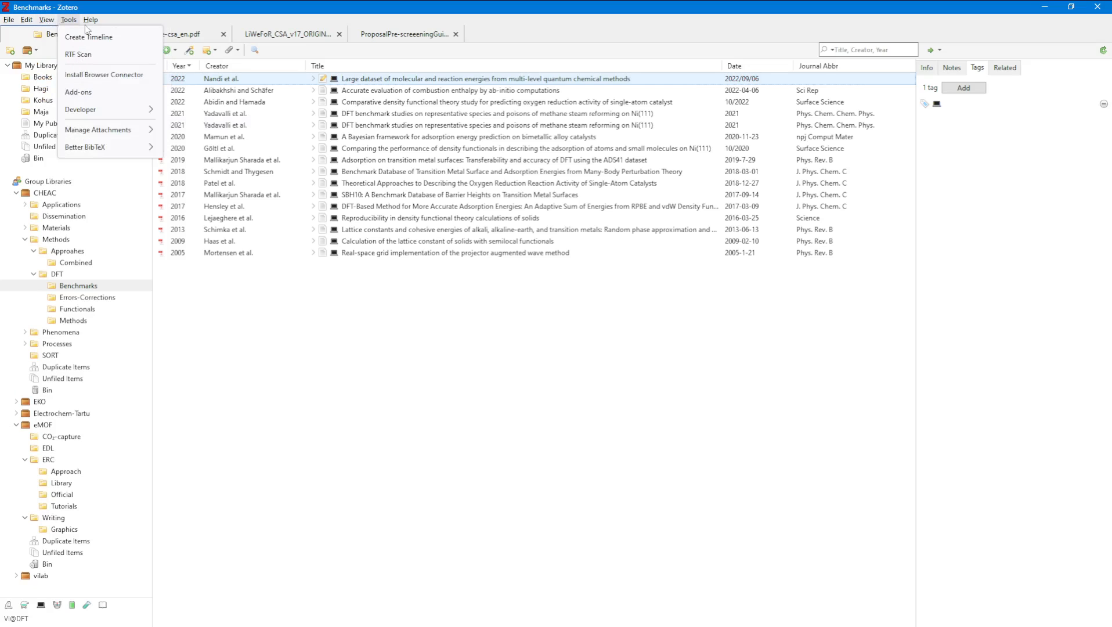
left_click(78, 91)
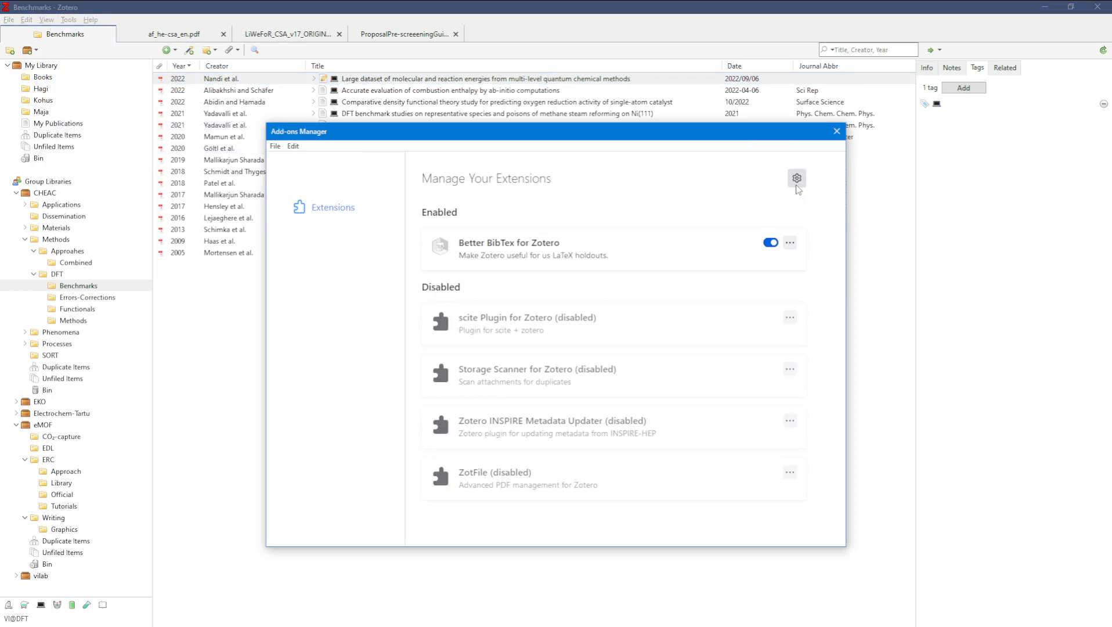
left_click(796, 178)
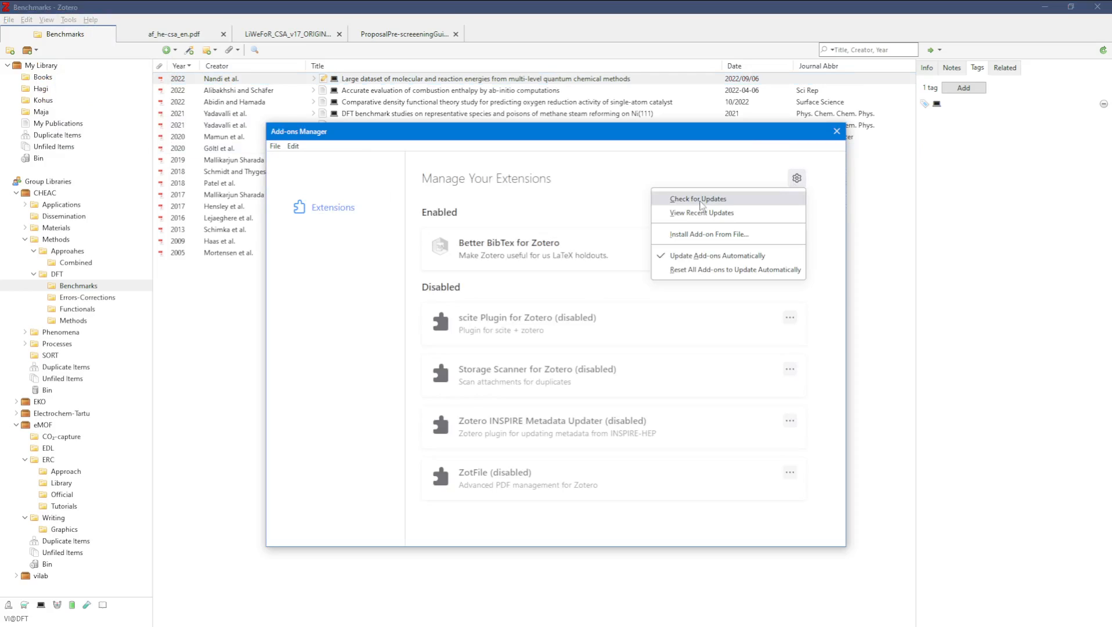
left_click(707, 234)
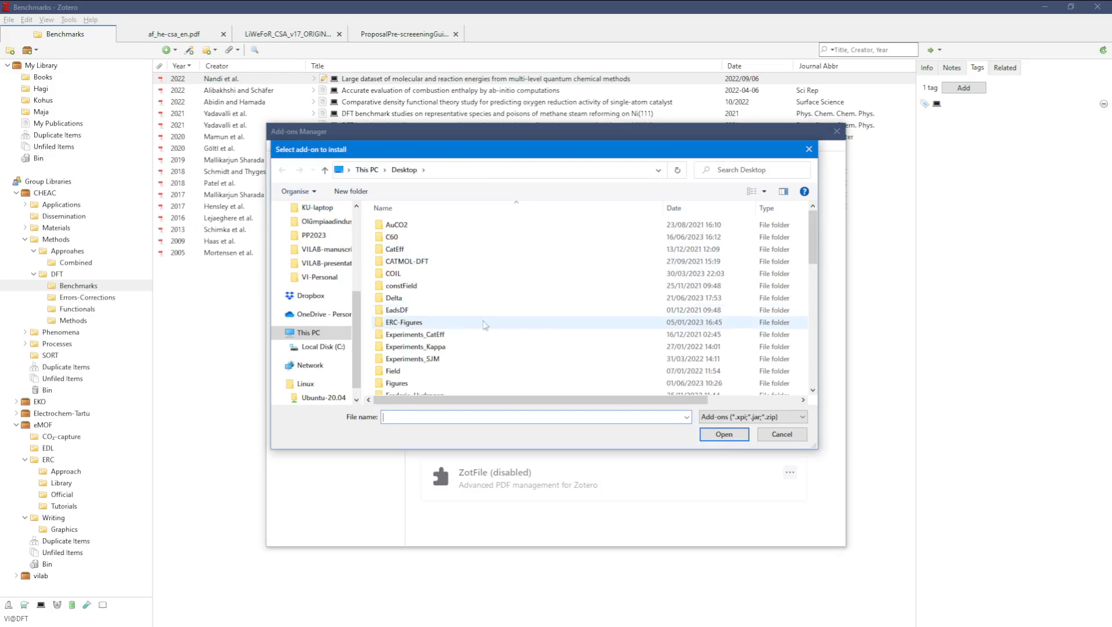
Select zotero-open-pdf-0.0.8.xpi from the Desktop and confirm its installation.
scroll("down", 3)
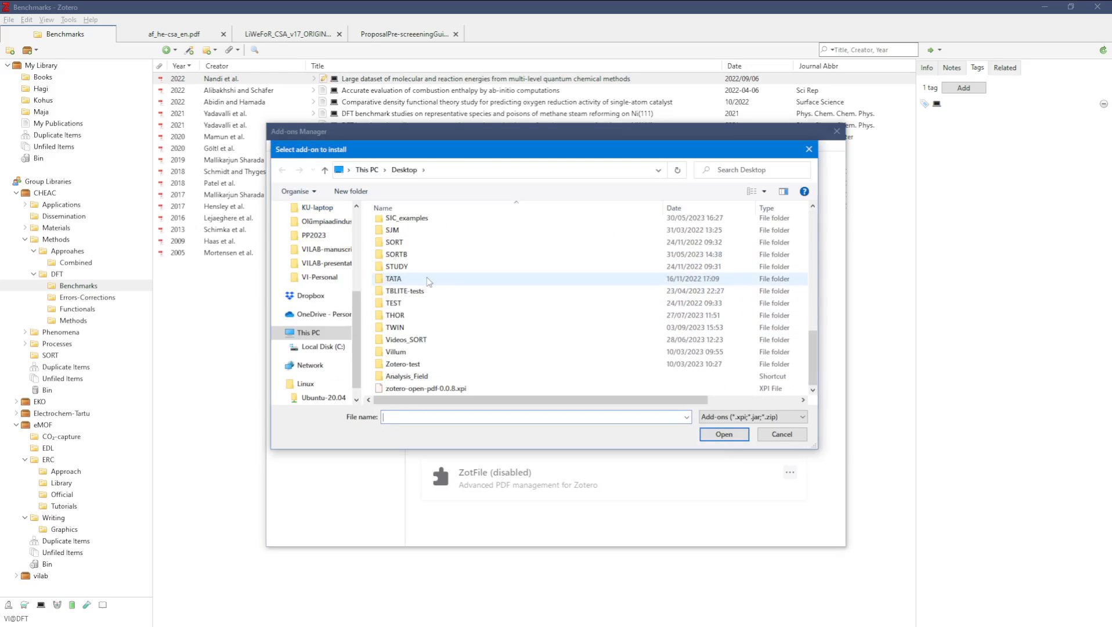
left_click(424, 387)
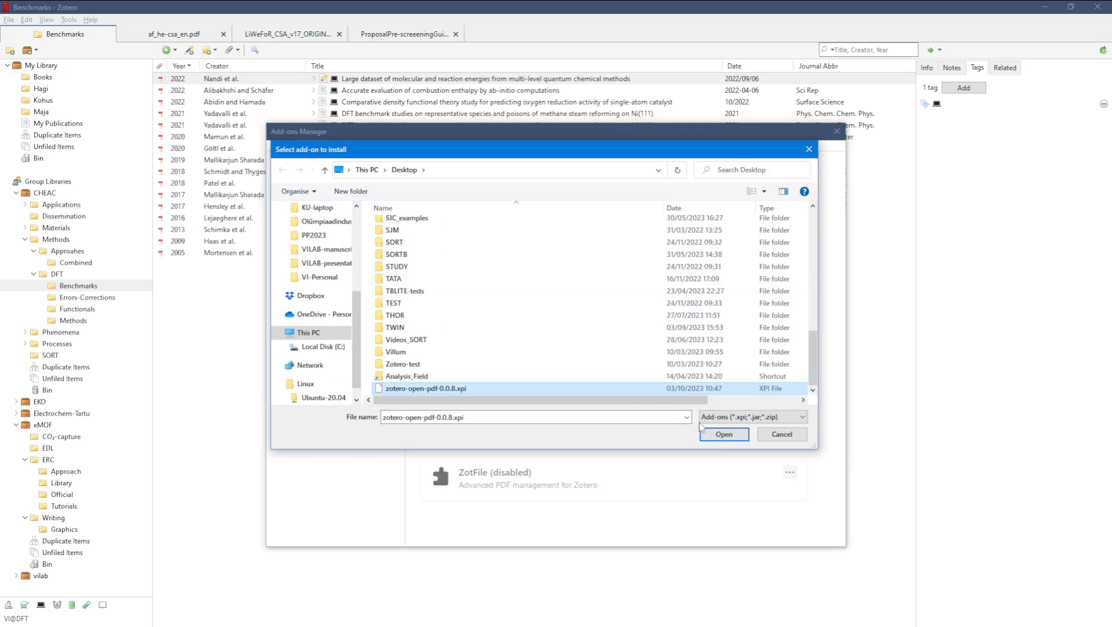
left_click(724, 434)
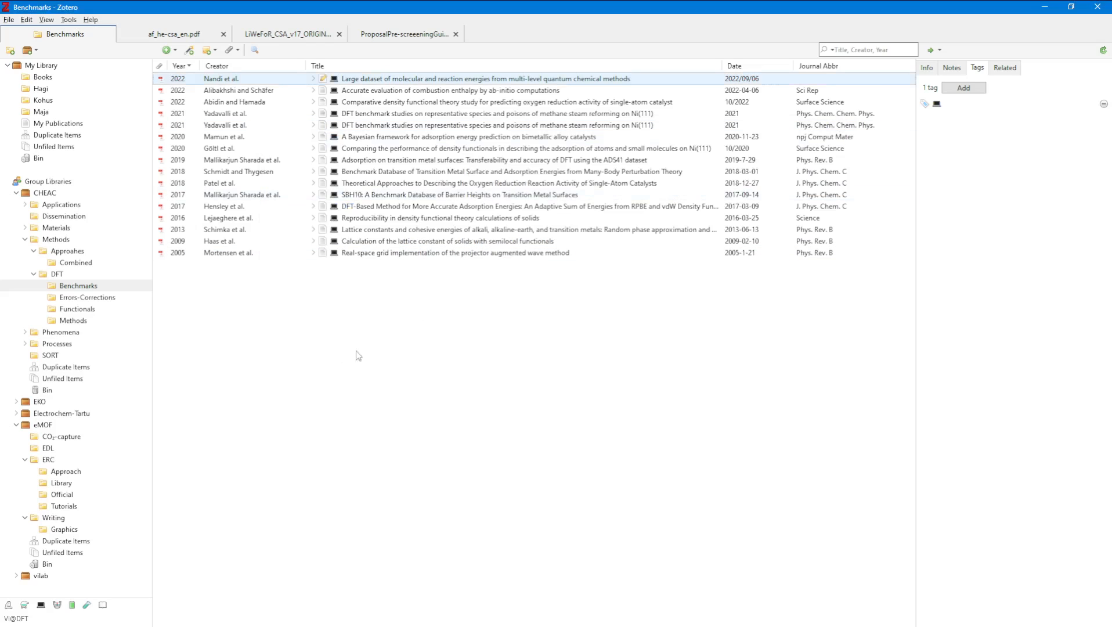
Bring up the actions for the Nandi et al. 2022 paper in the Zotero library.
right_click(354, 77)
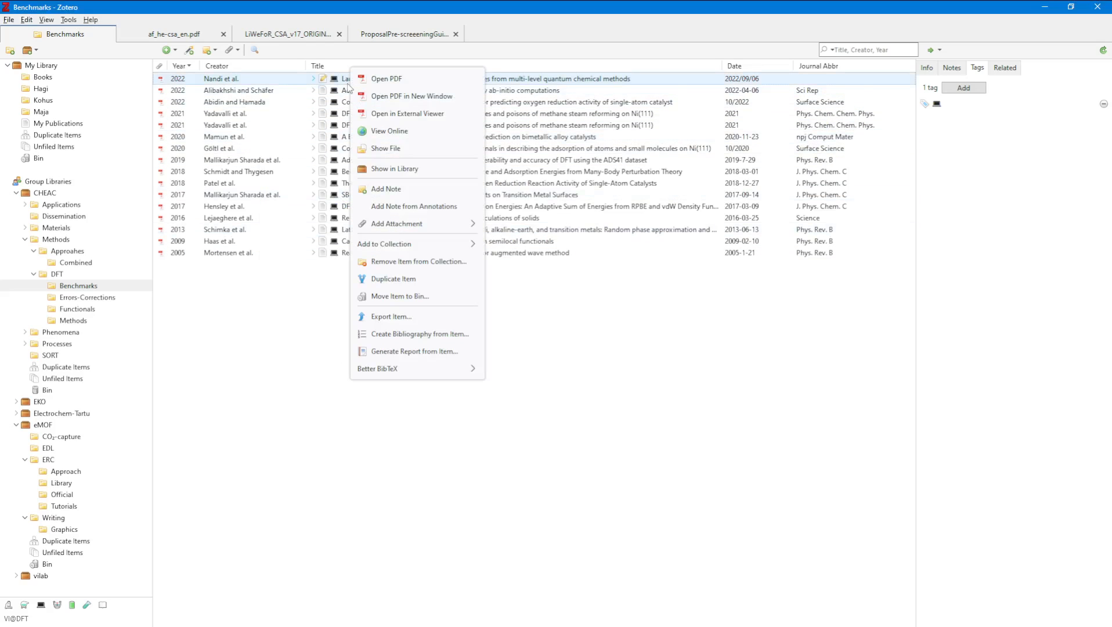
mouse_move(408, 113)
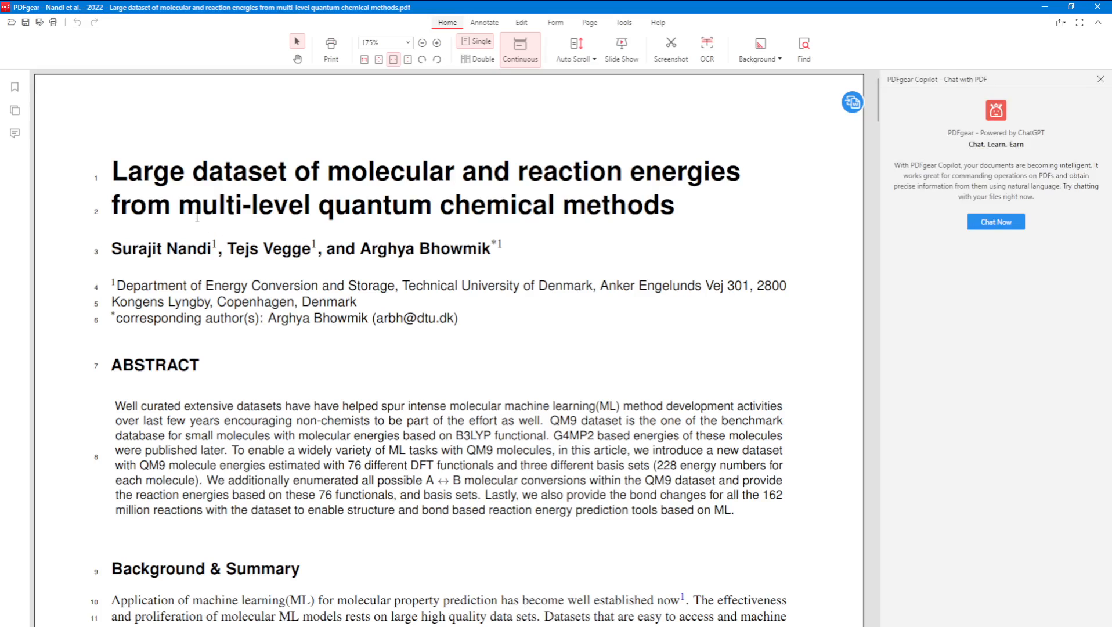
mouse_move(996, 222)
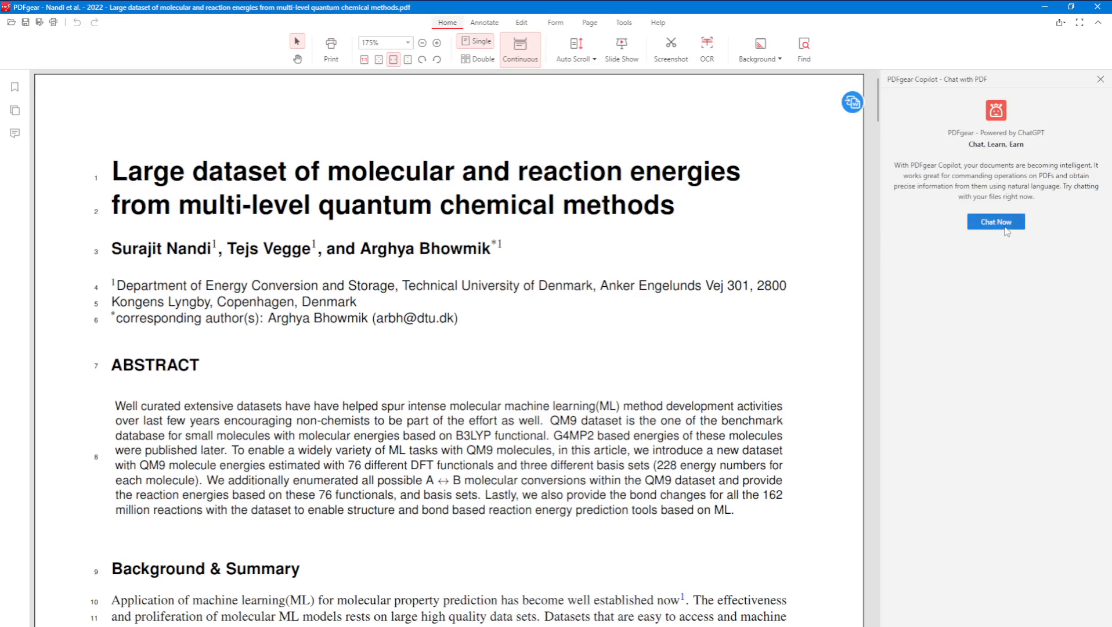
Start the PDF chat and ask 'What is this article about?'.
left_click(995, 222)
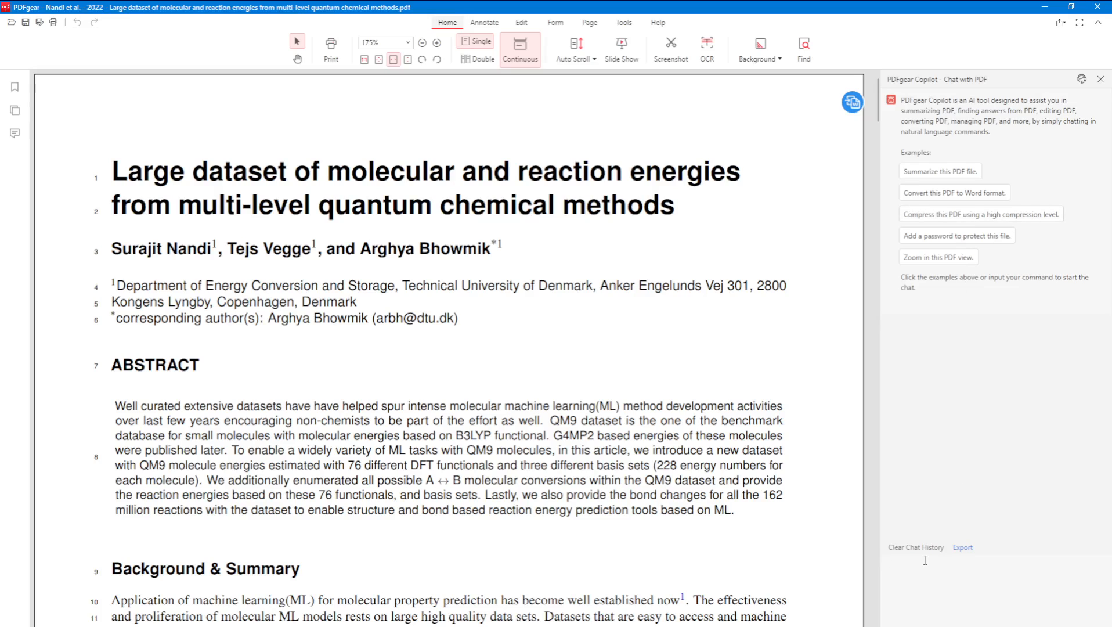
type("What is t")
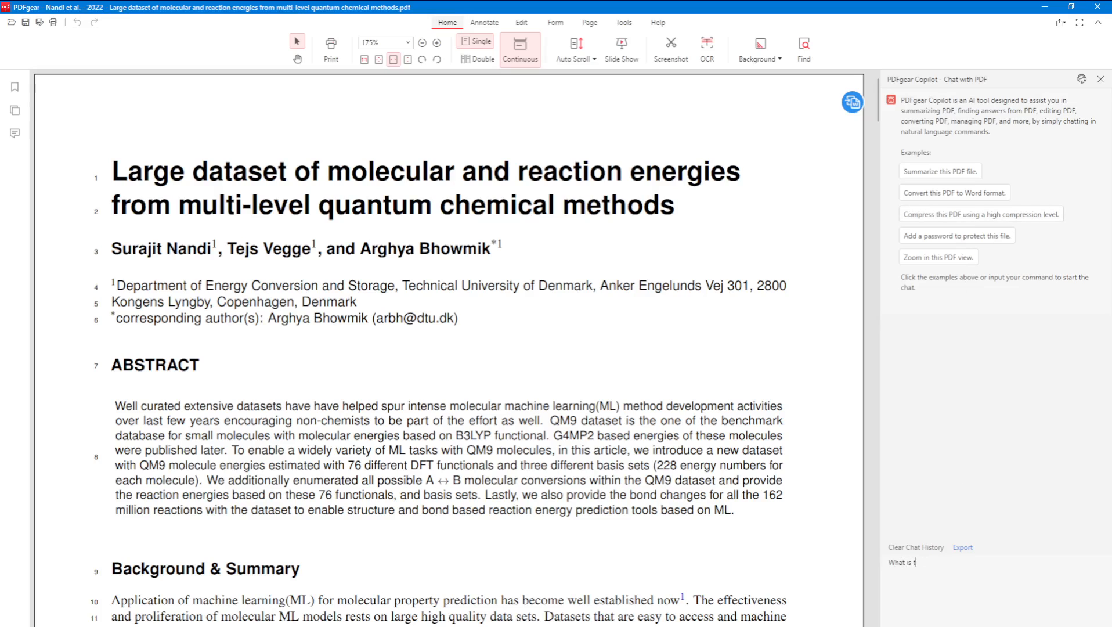
type("his ar")
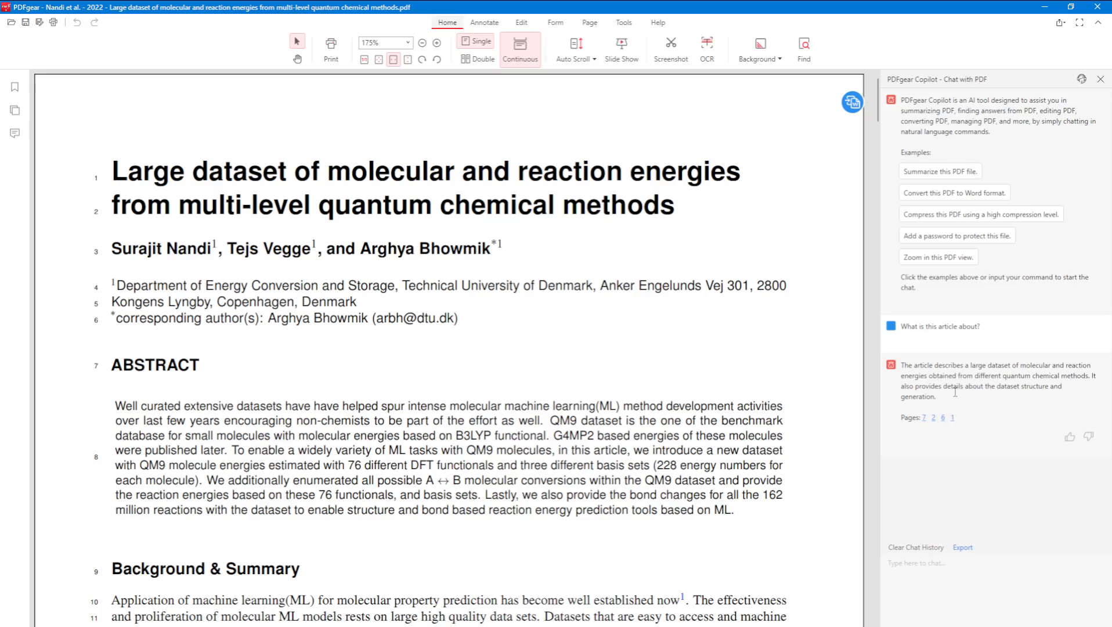
mouse_move(955, 393)
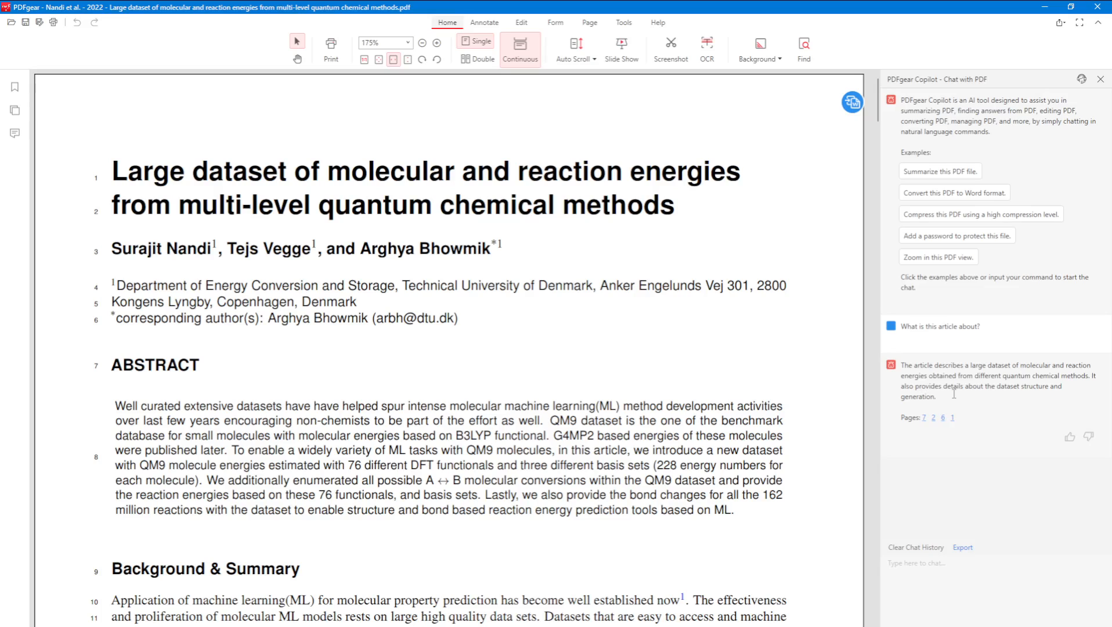
mouse_move(956, 396)
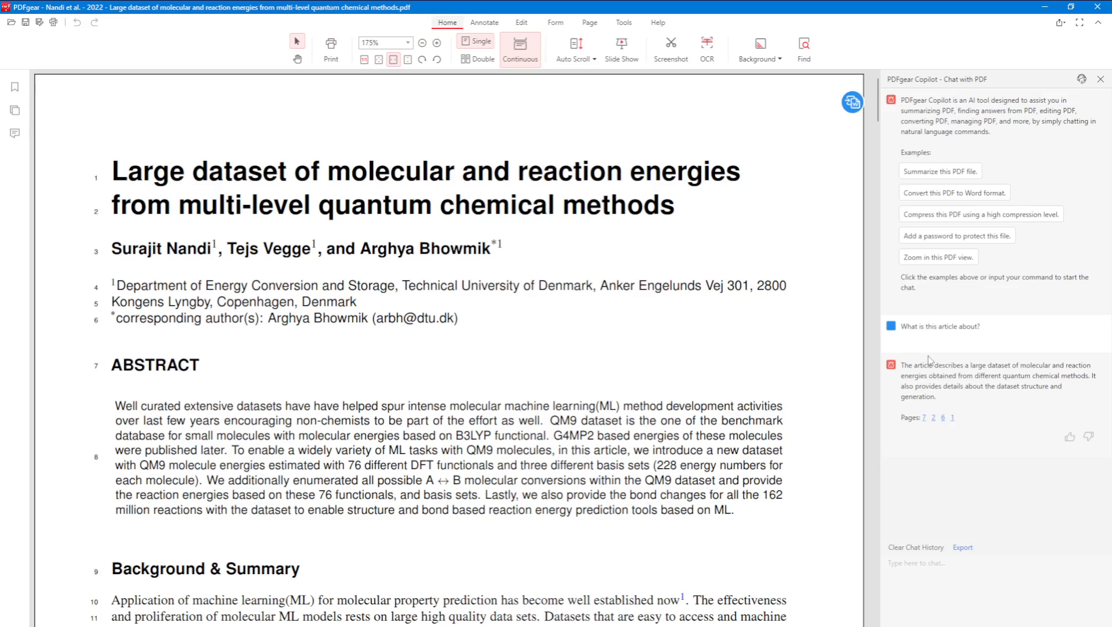
mouse_move(368, 309)
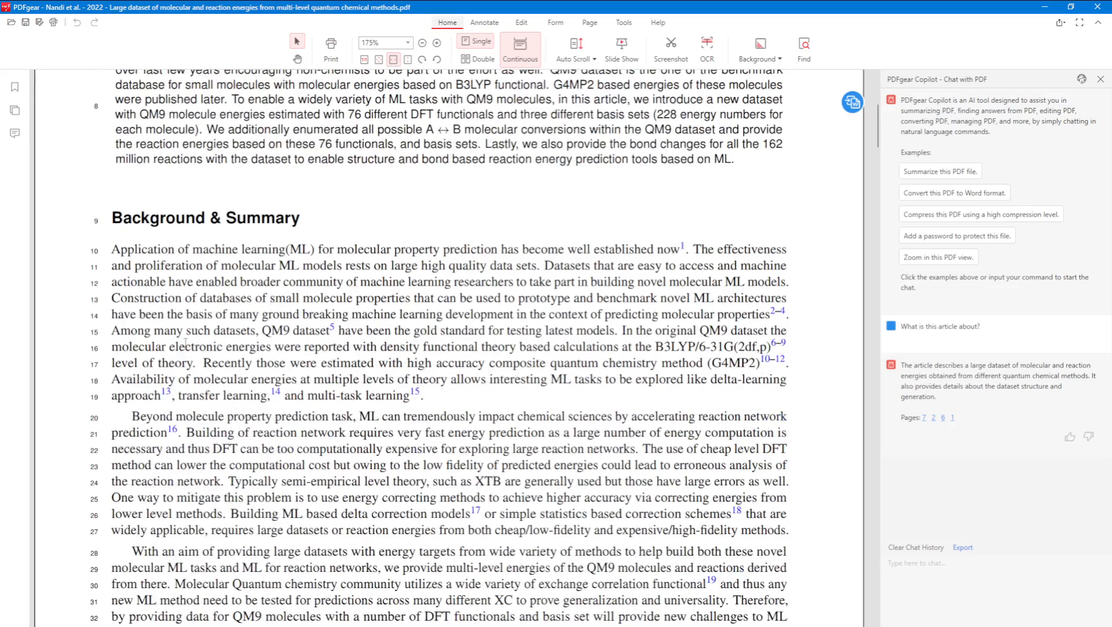
Scroll to Background & Summary and show PDFgear's annotation tools.
scroll("down", 3)
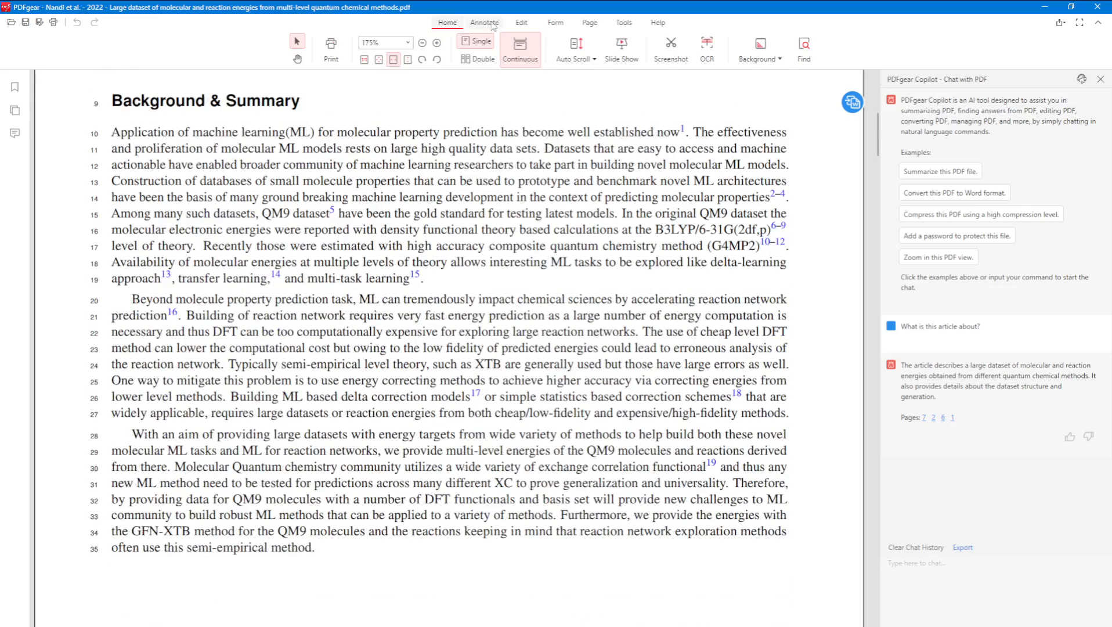
left_click(485, 22)
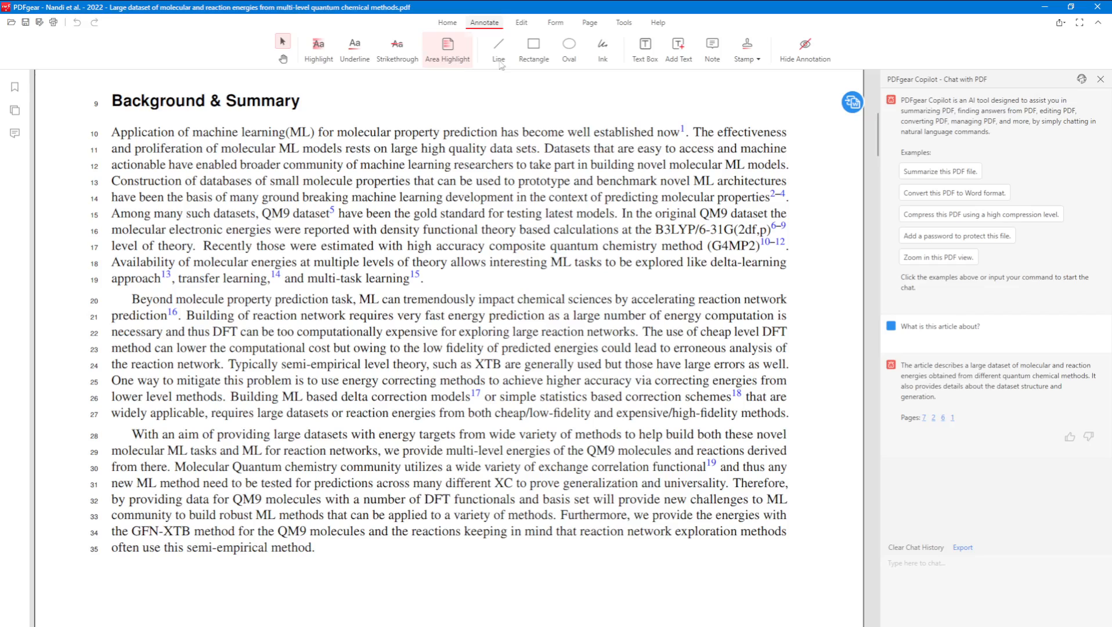
mouse_move(645, 45)
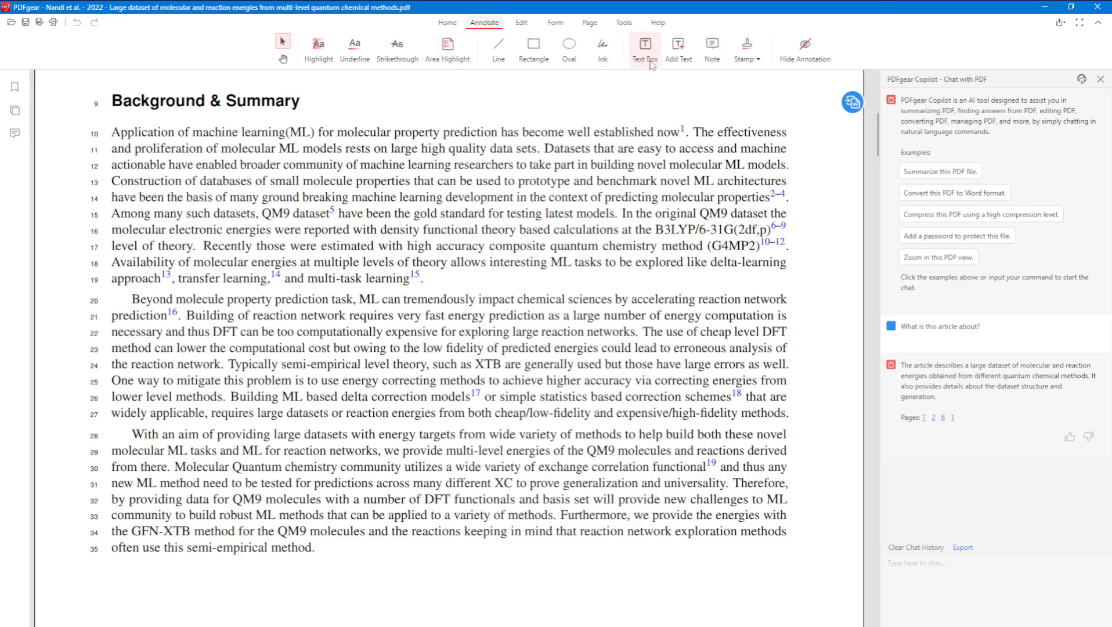
mouse_move(647, 74)
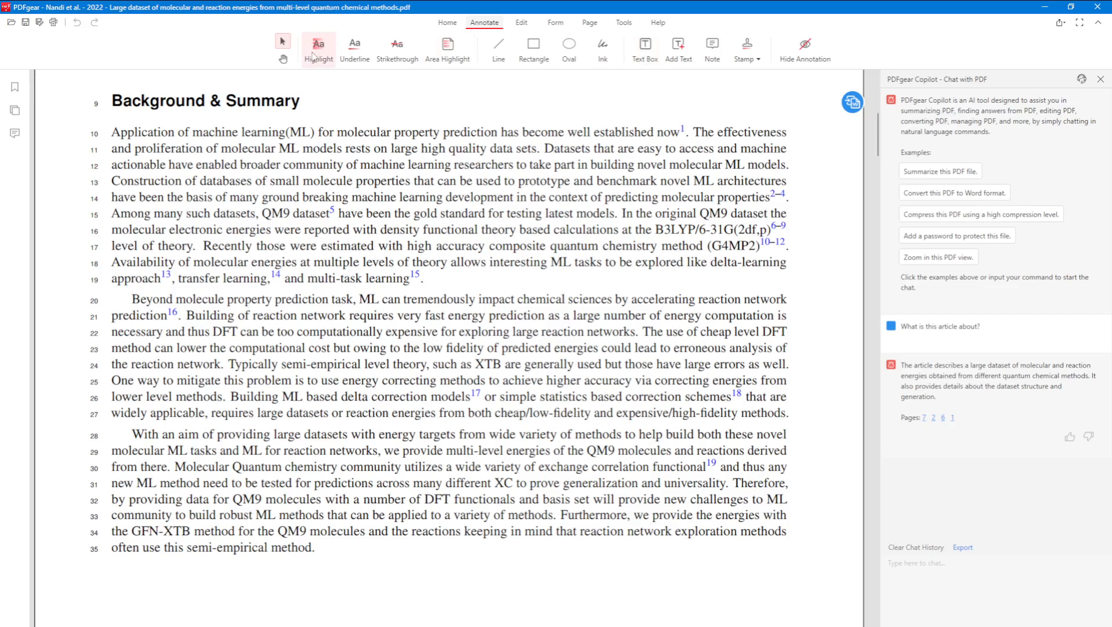
Highlight the first Background & Summary paragraph, lines 10 to 19.
left_click(318, 44)
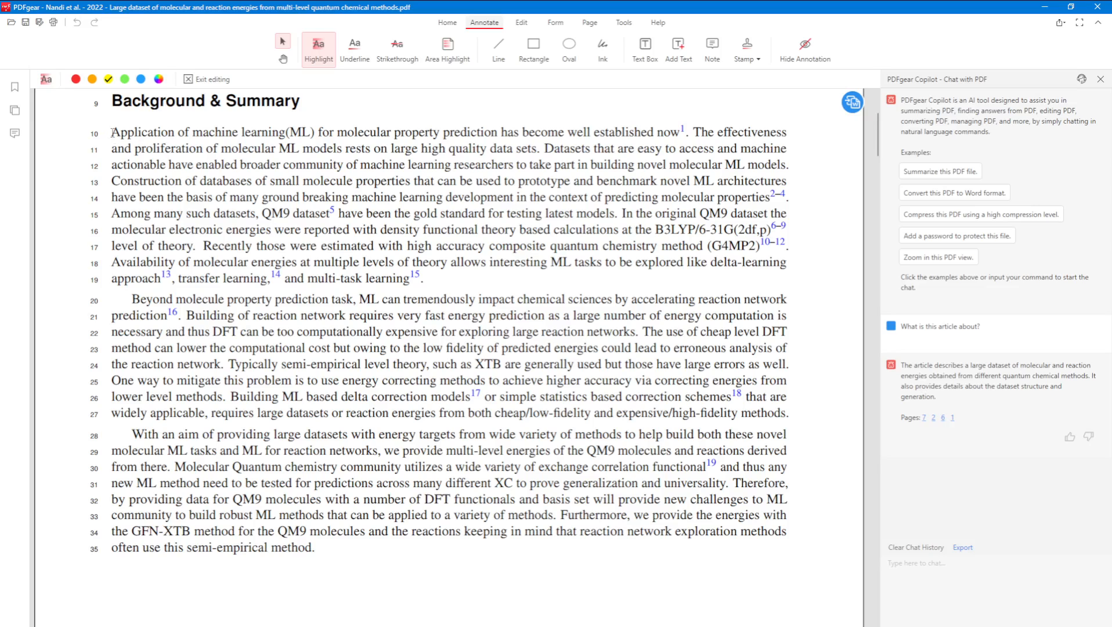
left_click_drag(112, 133, 423, 277)
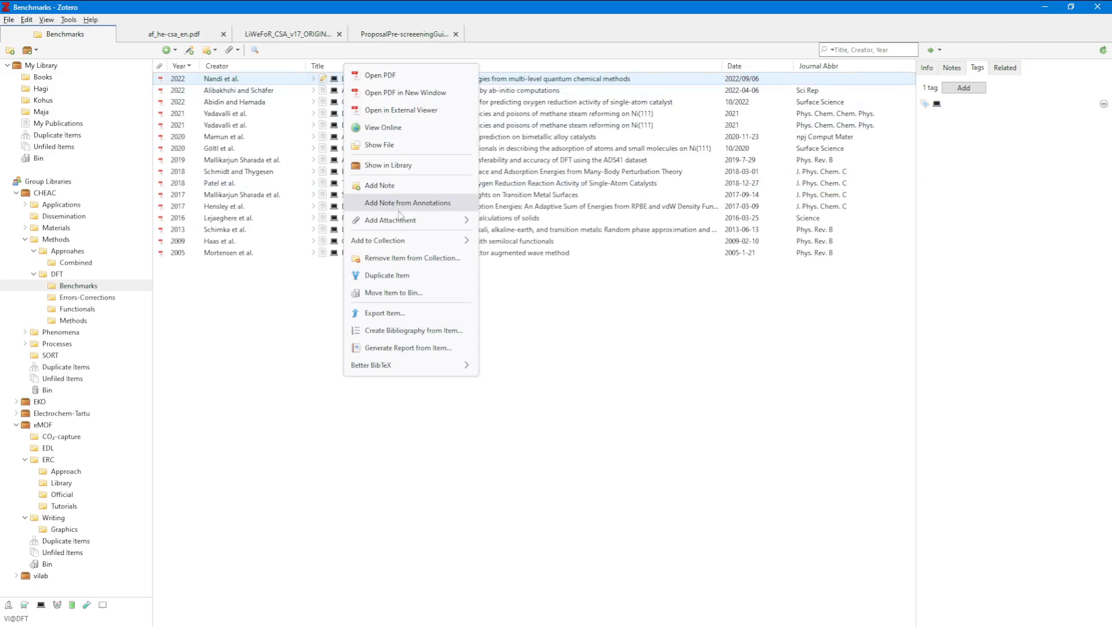
mouse_move(404, 239)
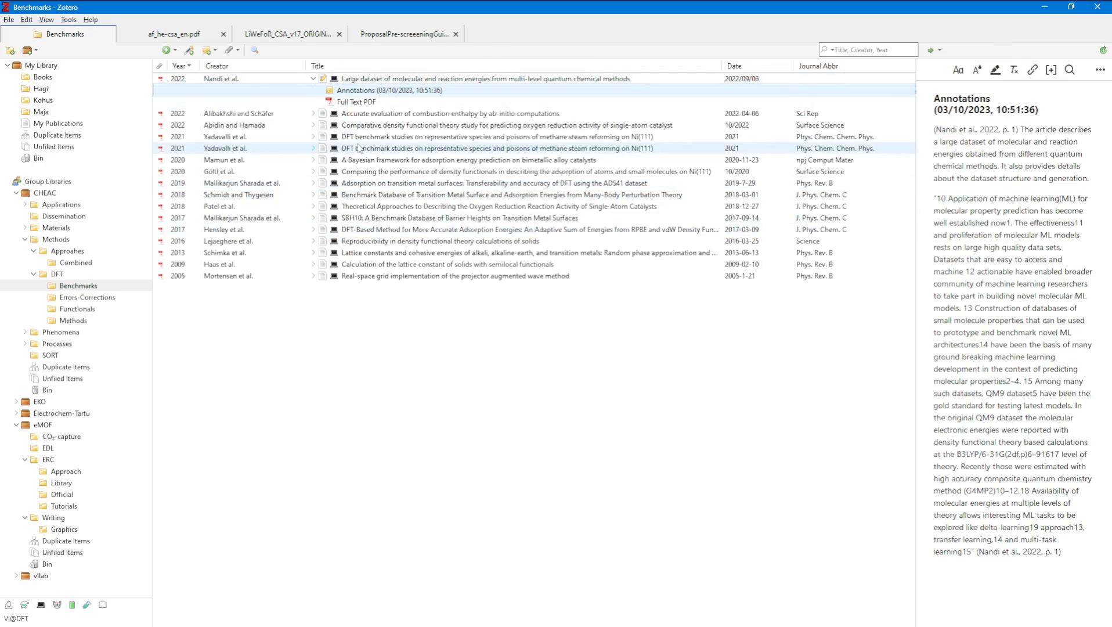
Create the Annotations note, review its quoted highlight paragraph, and bring up the item's actions again.
left_click(497, 136)
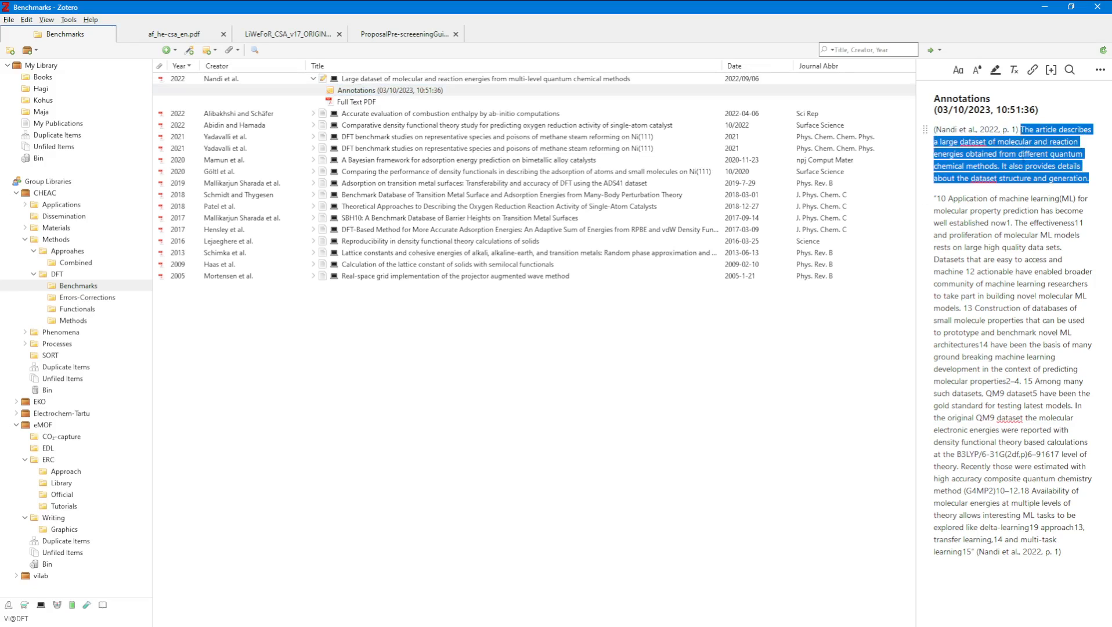
left_click(935, 198)
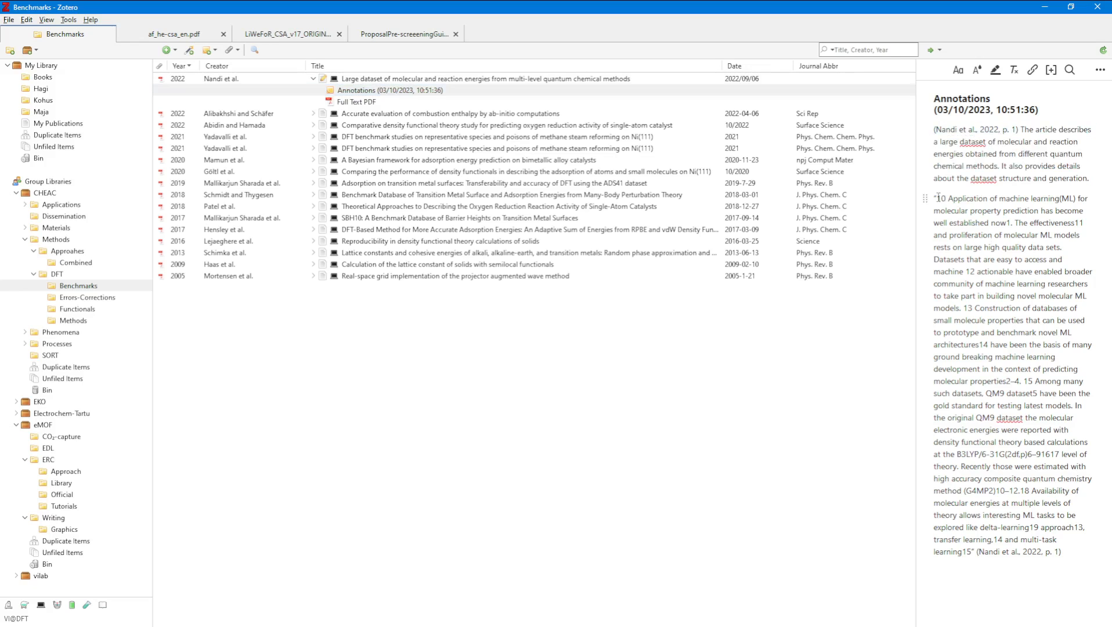
left_click_drag(938, 197, 1062, 551)
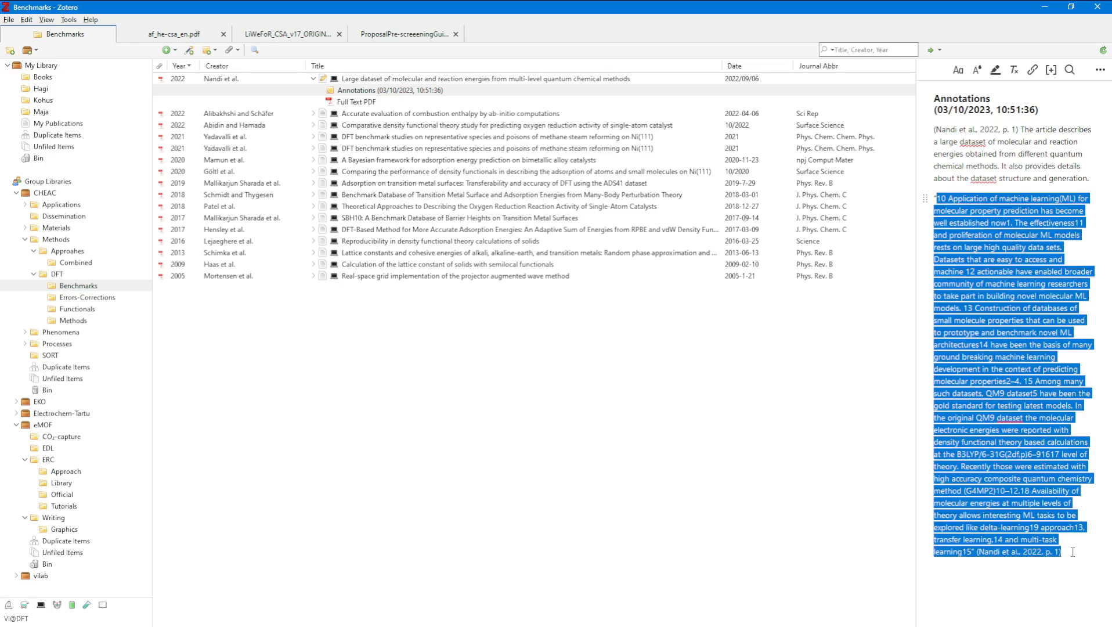
left_click(388, 90)
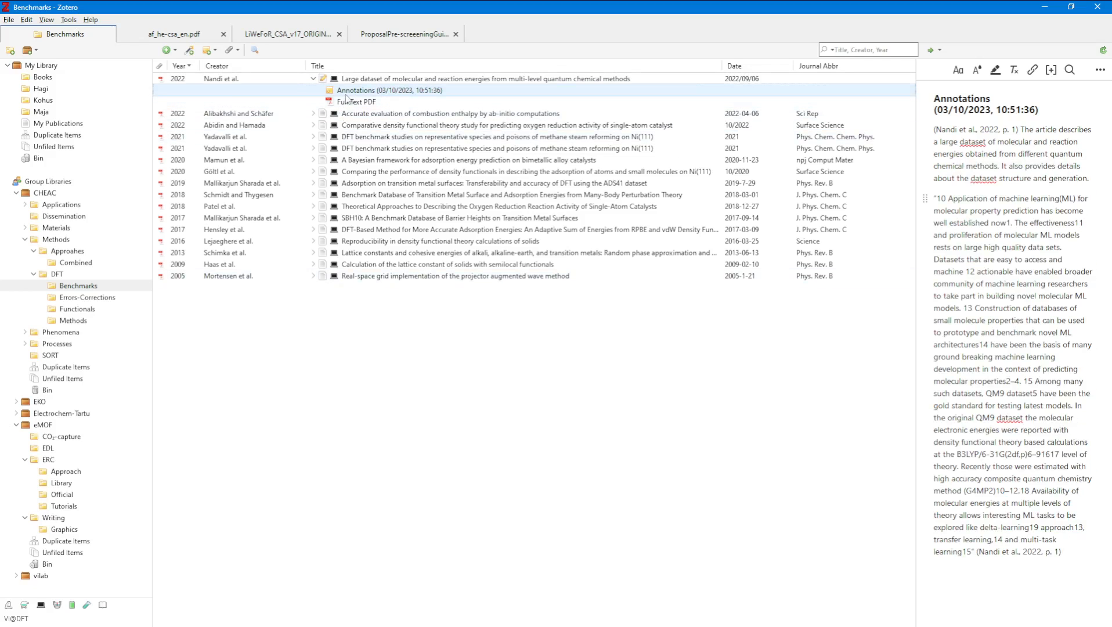
right_click(220, 78)
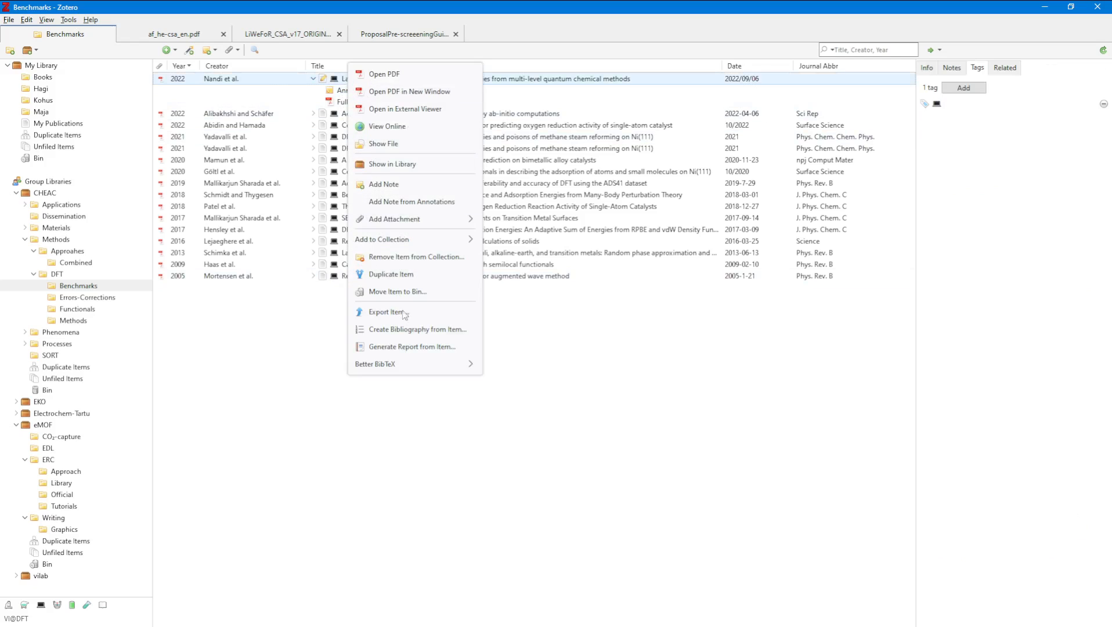
left_click(413, 347)
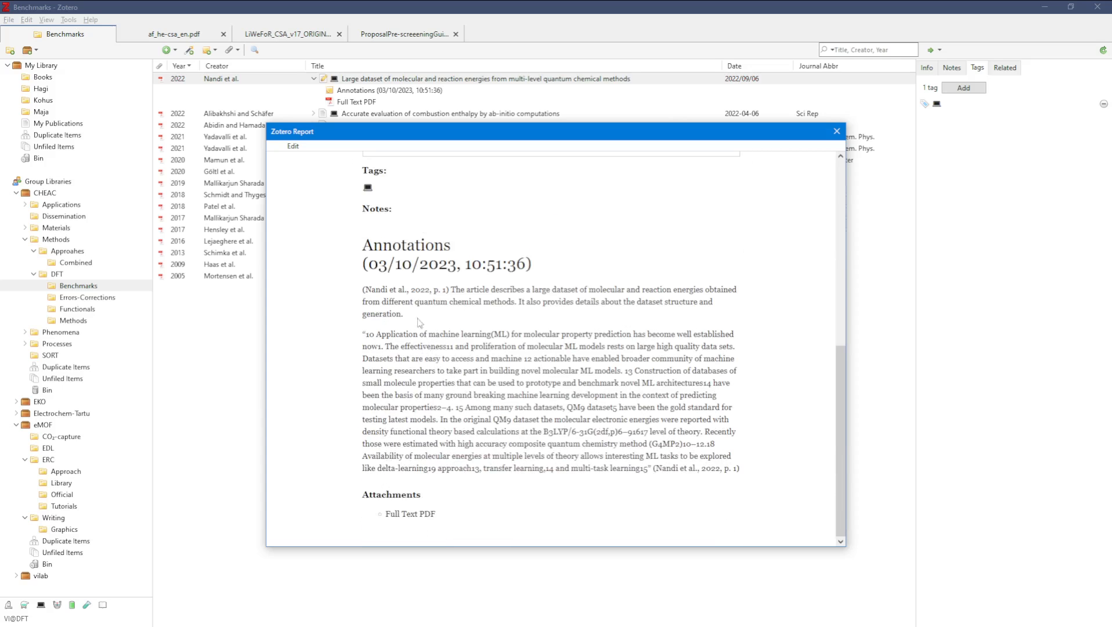
left_click(837, 132)
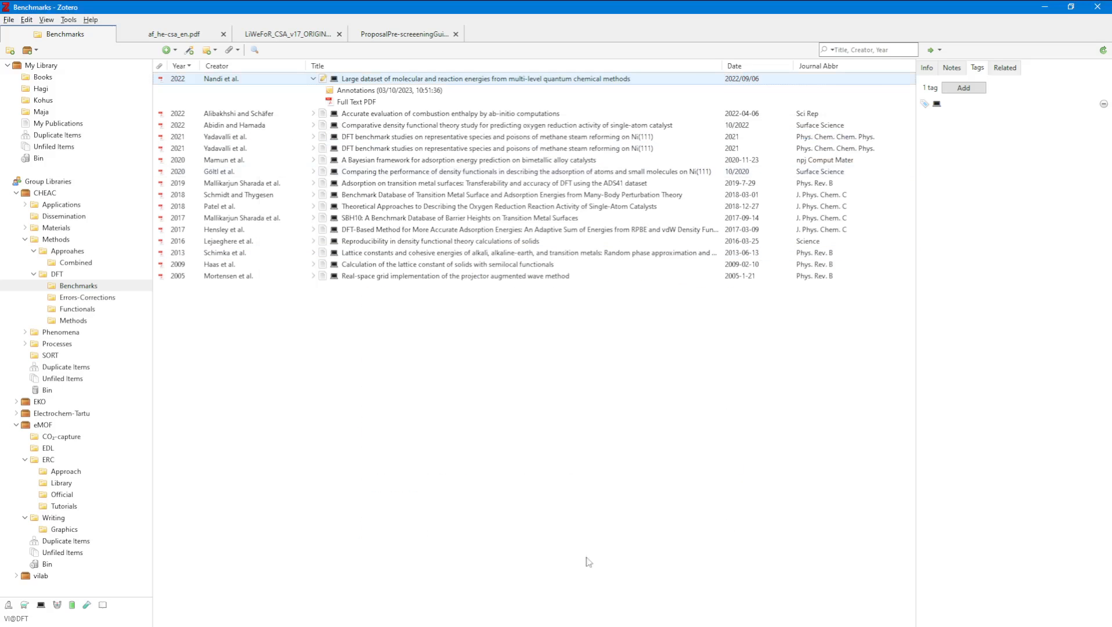